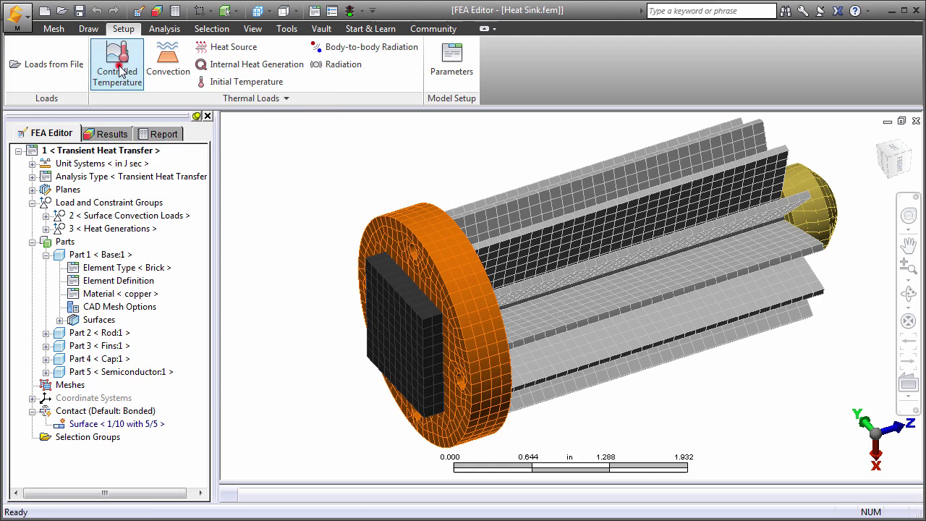
# - Review the Controlled Temperature load, toggling its time-varying option, then cancel it
pyautogui.click(116, 63)
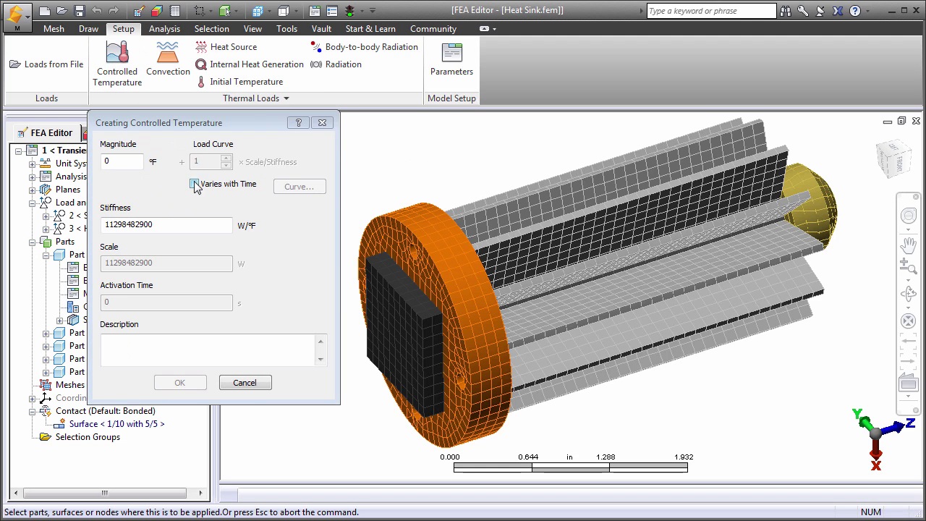
pyautogui.click(194, 182)
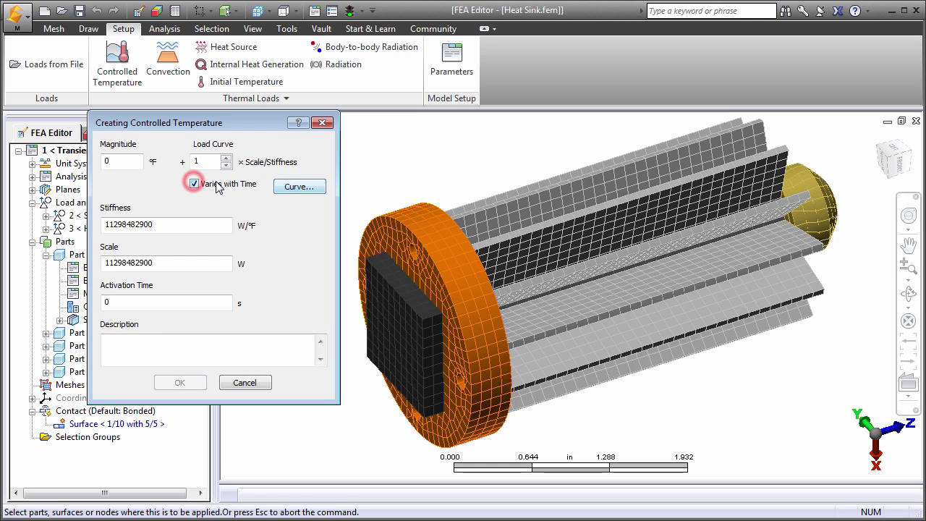
pyautogui.click(193, 182)
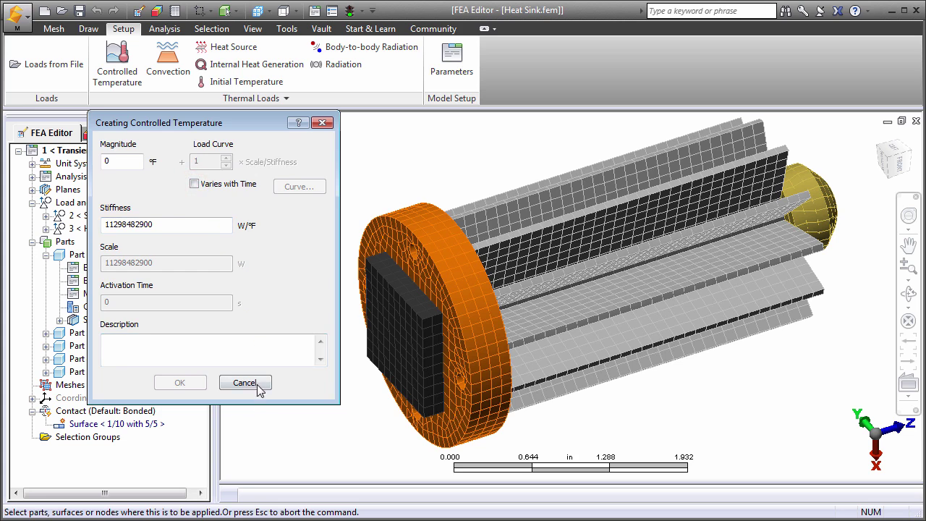
pyautogui.click(244, 382)
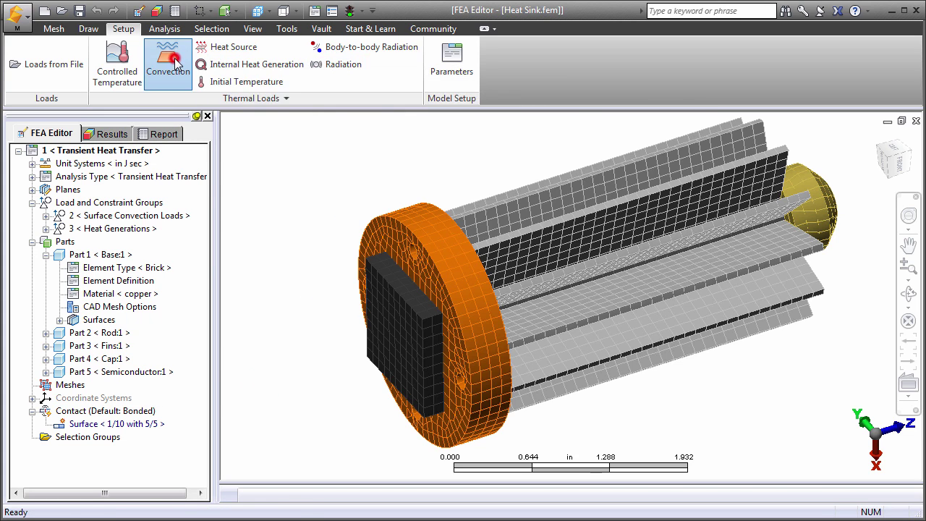
# - Review the Surface Convection load, its temperature-dependent coefficient and coefficient library, then cancel it
pyautogui.click(168, 64)
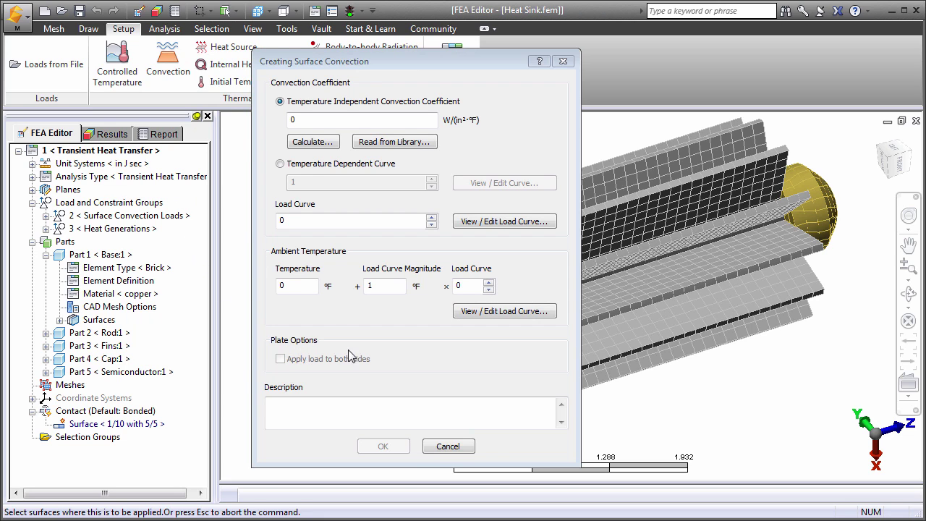
pyautogui.moveTo(358, 353)
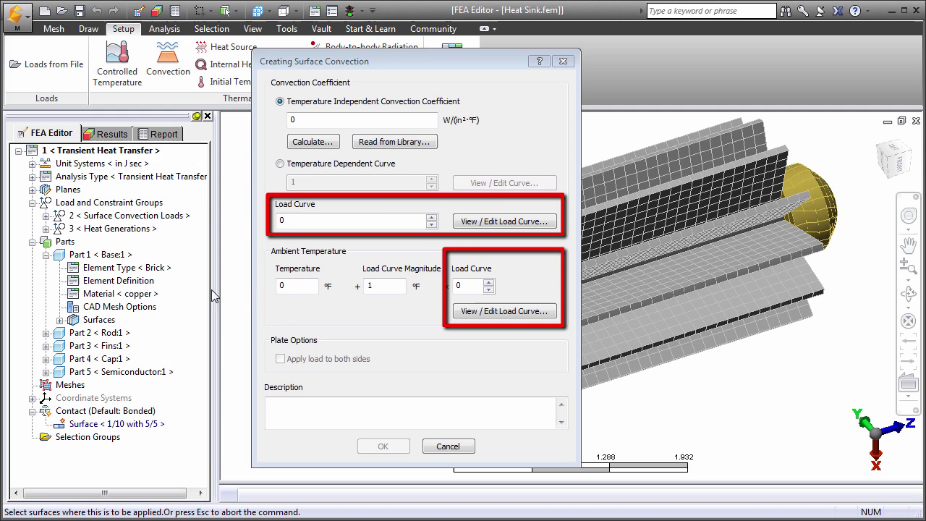
pyautogui.click(280, 163)
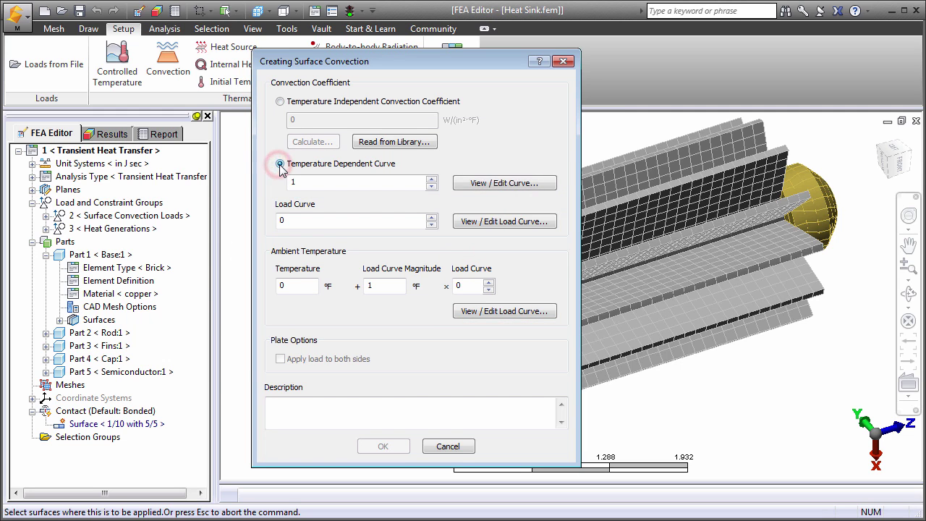
pyautogui.click(278, 163)
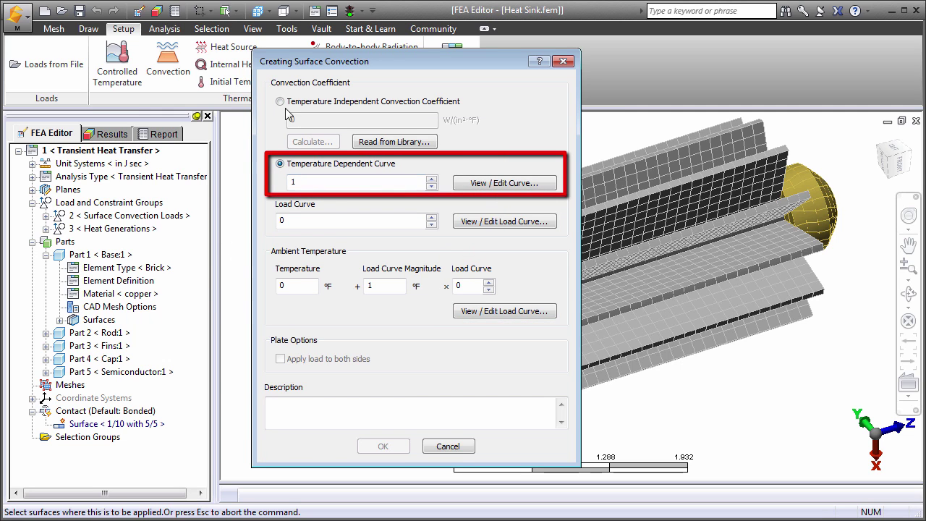
pyautogui.click(280, 102)
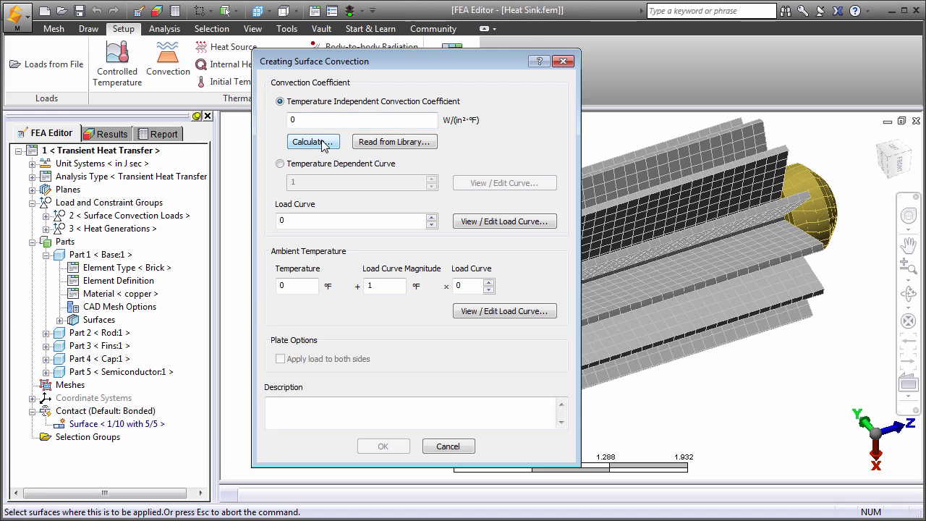
pyautogui.click(310, 142)
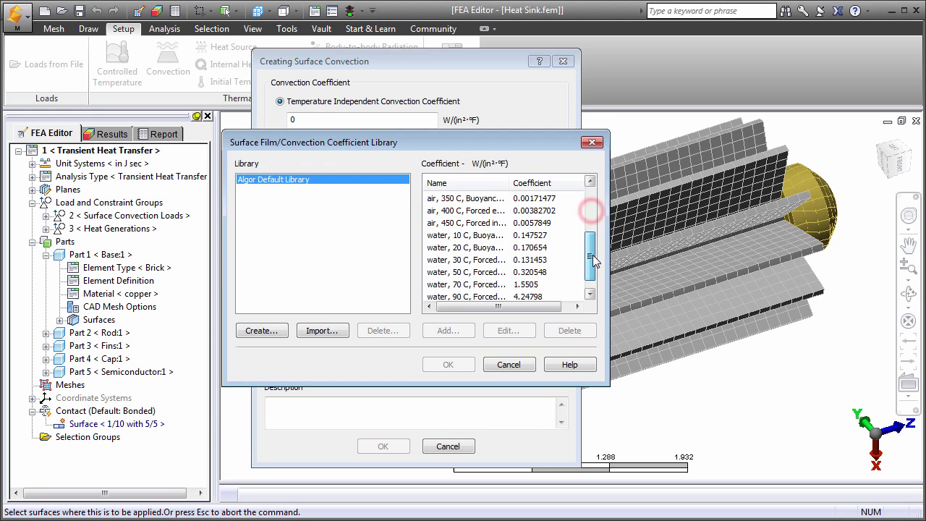
pyautogui.click(509, 364)
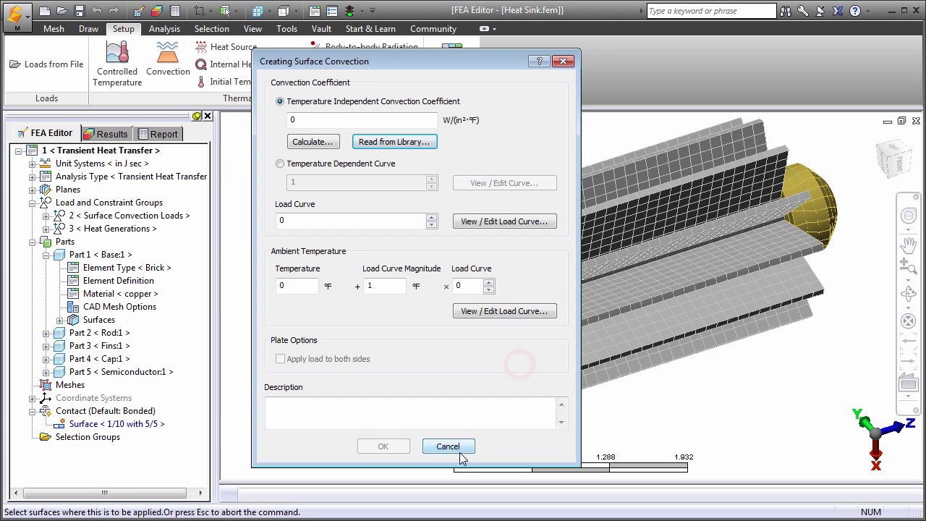
pyautogui.click(448, 445)
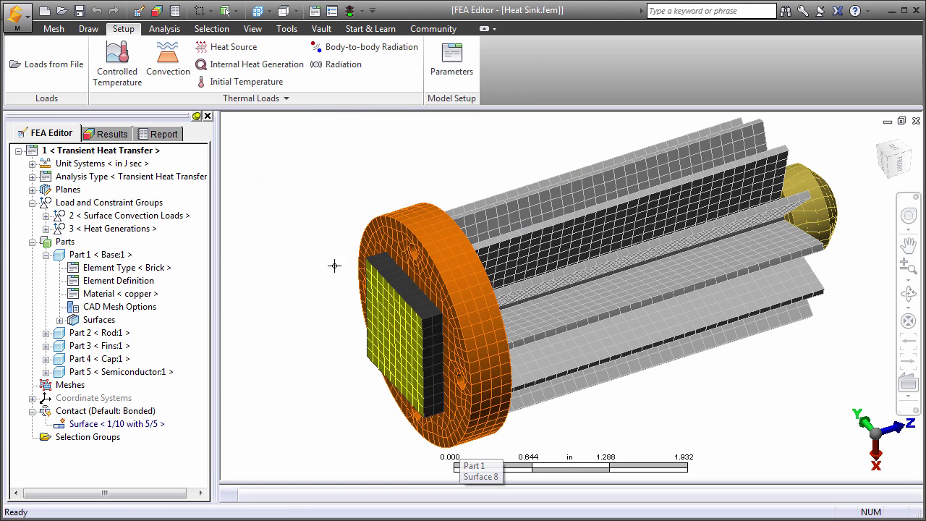
# - Review the Surface Heat Source and Internal Heat Generation loads, cancelling both without changes
pyautogui.click(231, 46)
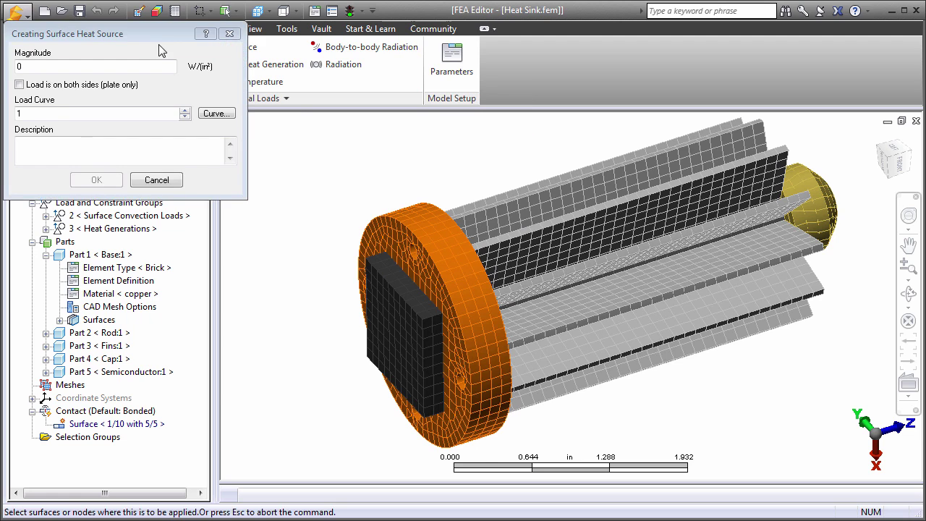
pyautogui.moveTo(67, 33); pyautogui.dragTo(157, 169)
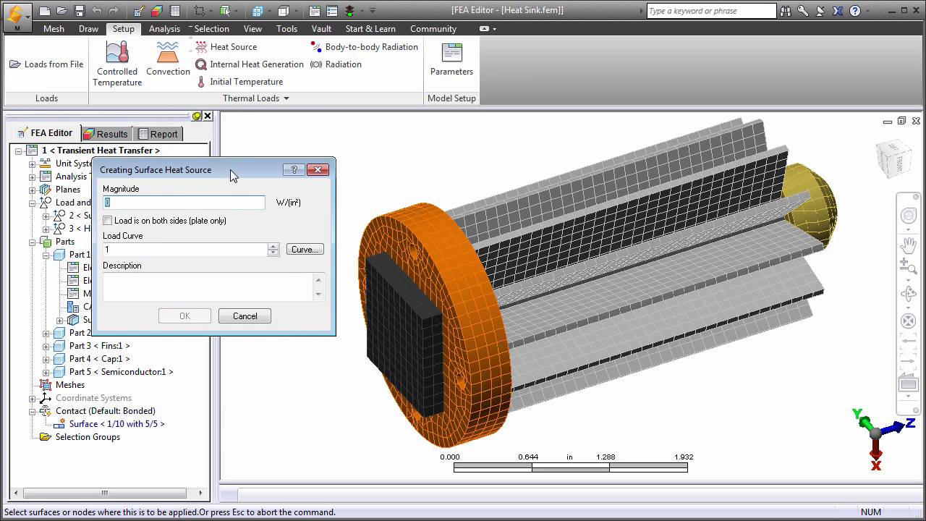
pyautogui.moveTo(281, 265)
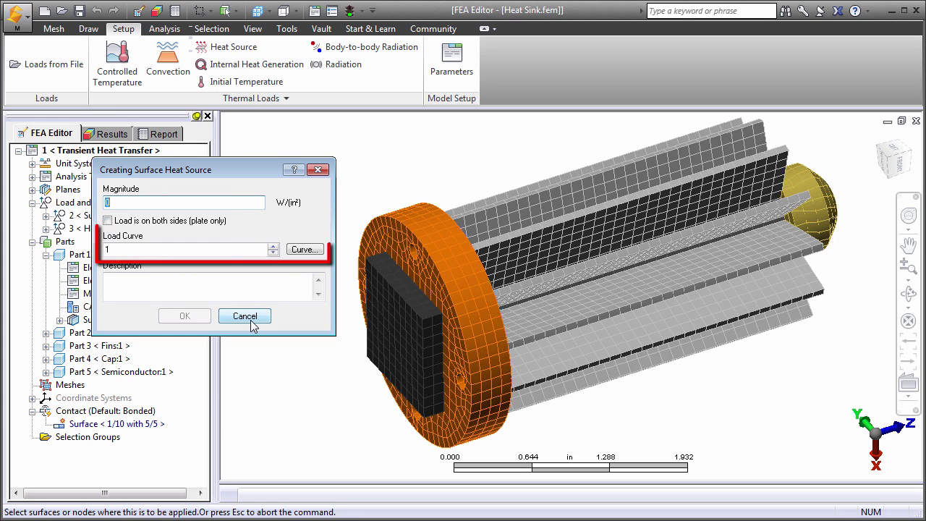
pyautogui.click(243, 316)
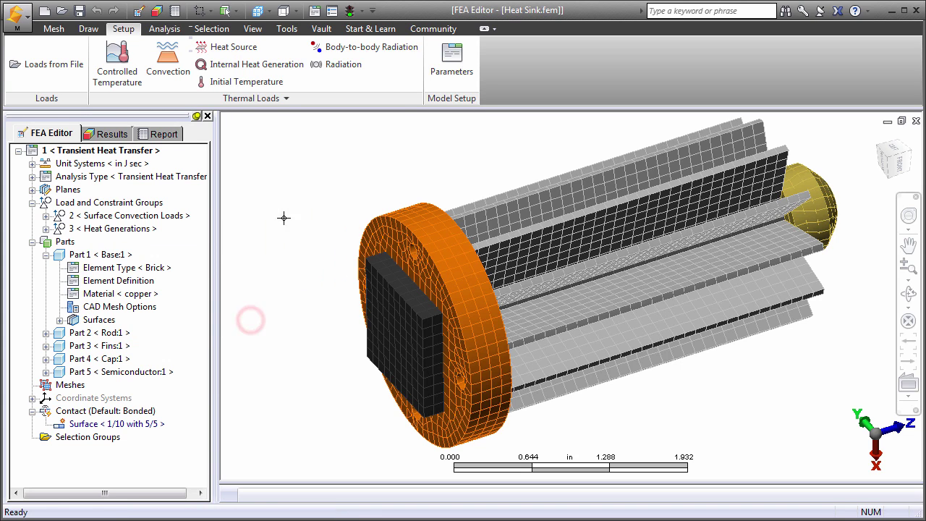
pyautogui.click(258, 64)
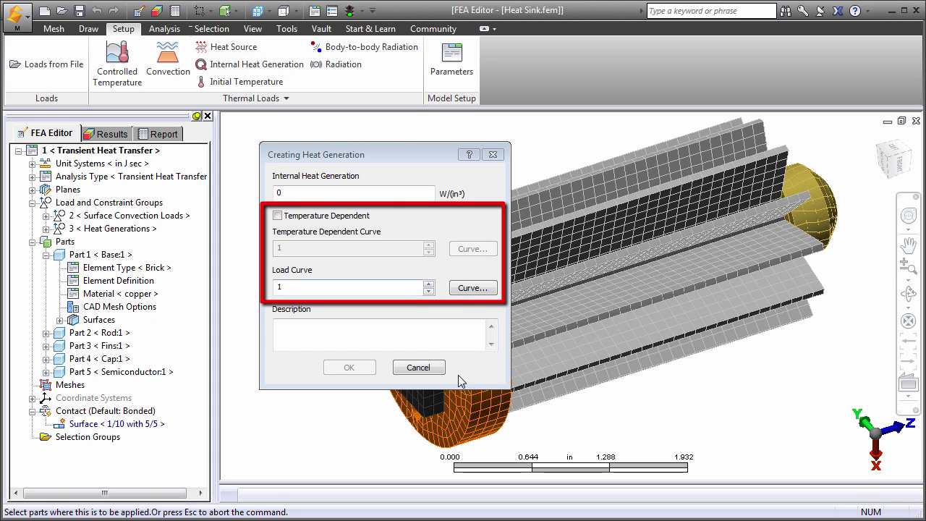
pyautogui.click(418, 368)
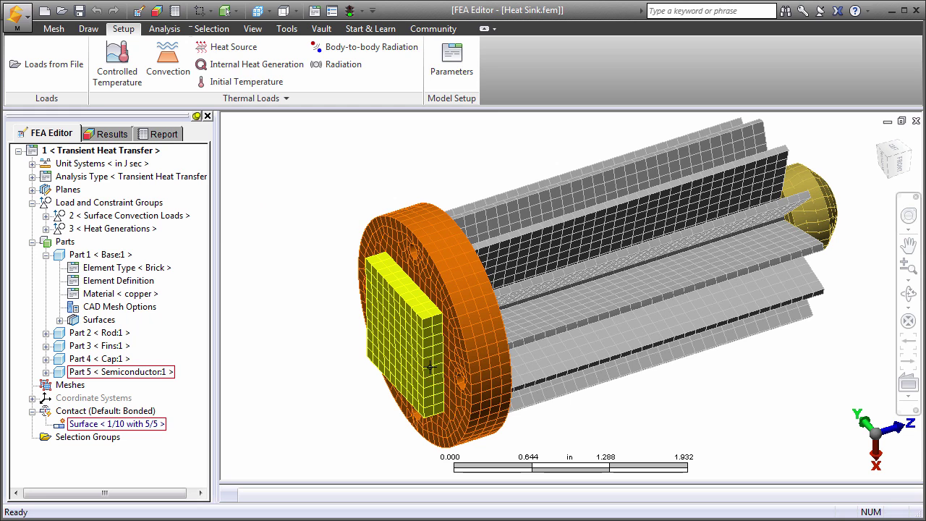
pyautogui.click(451, 58)
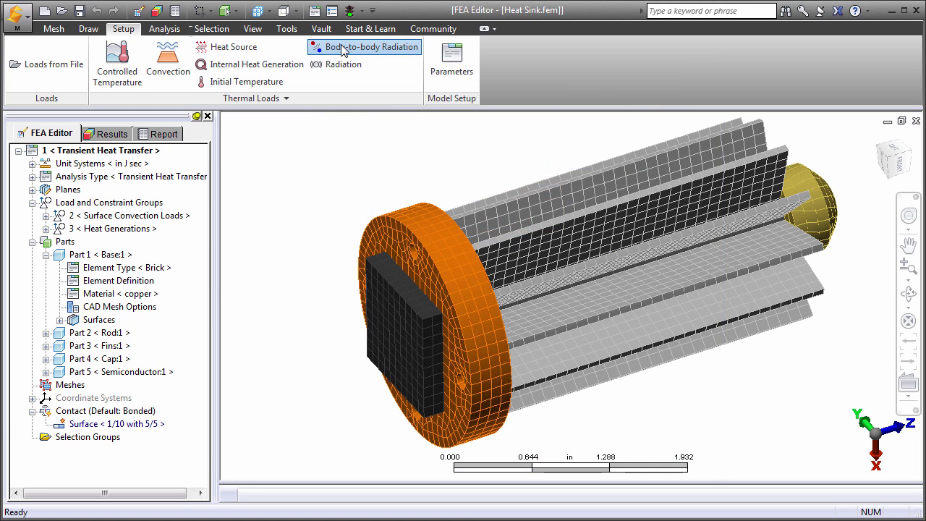
pyautogui.click(365, 46)
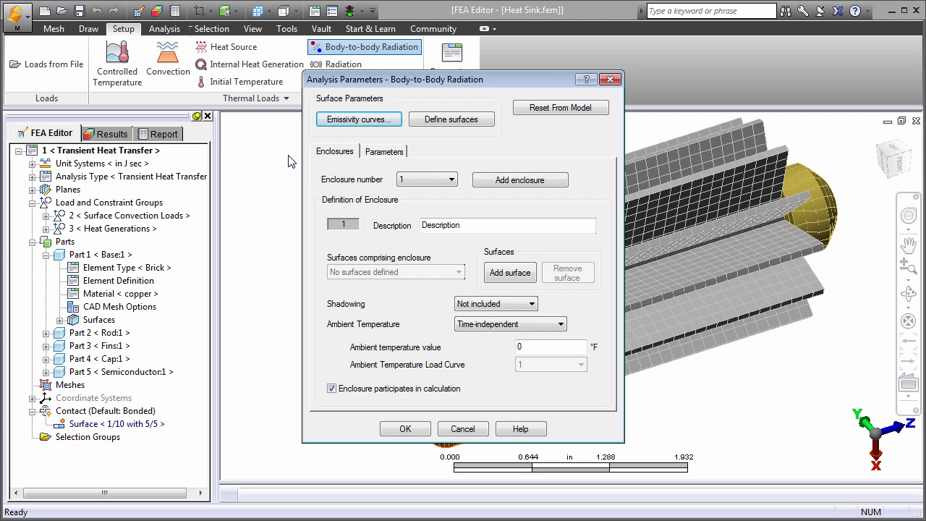
pyautogui.moveTo(425, 327)
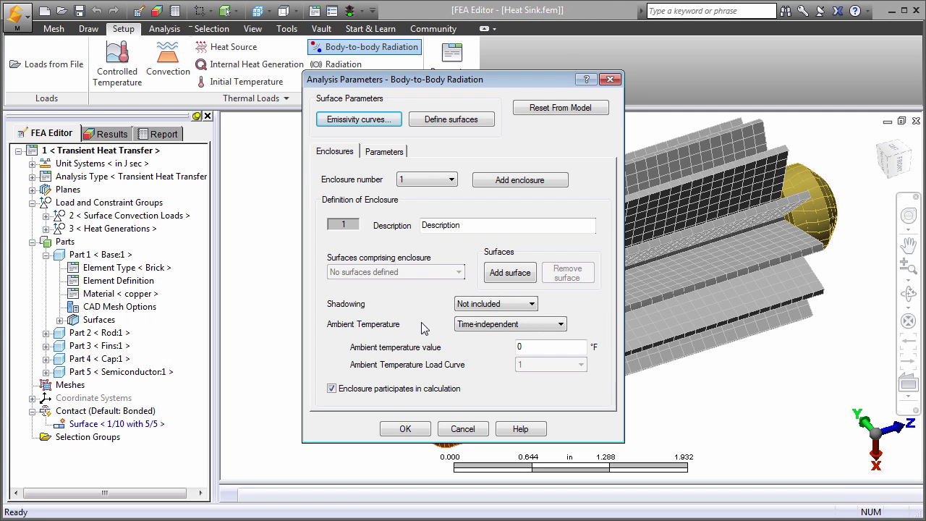
pyautogui.moveTo(486, 339)
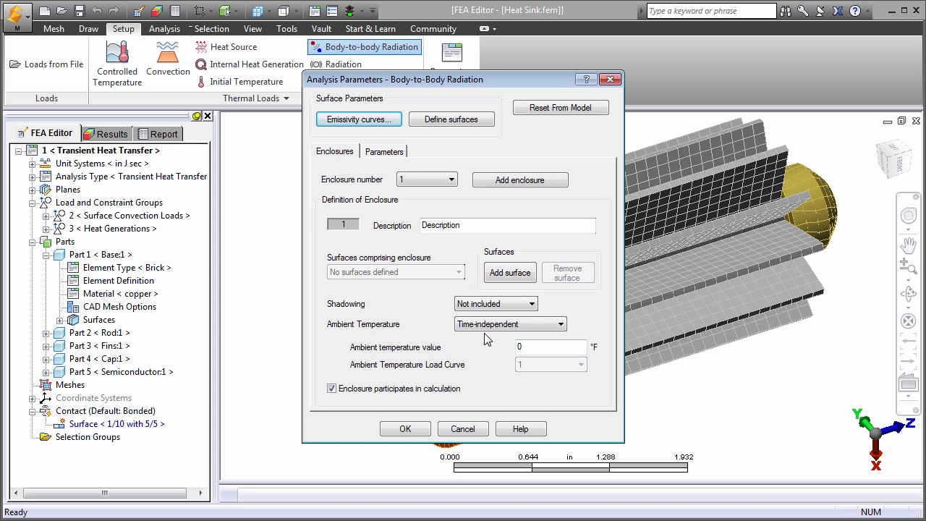
pyautogui.moveTo(491, 312)
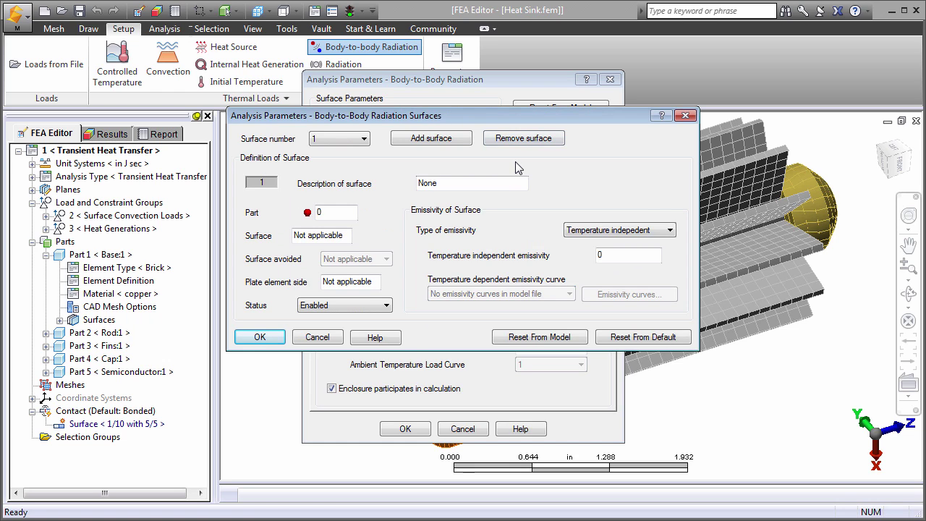
pyautogui.moveTo(546, 211)
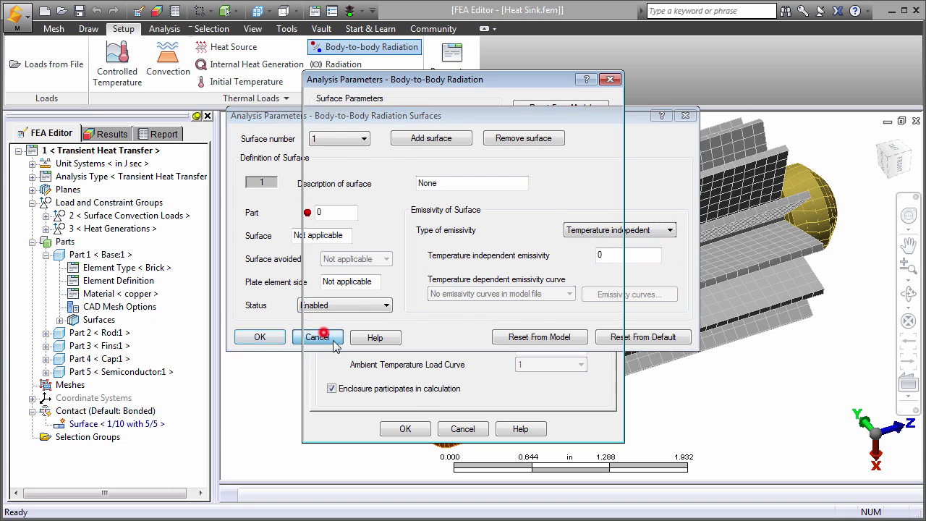
pyautogui.click(318, 336)
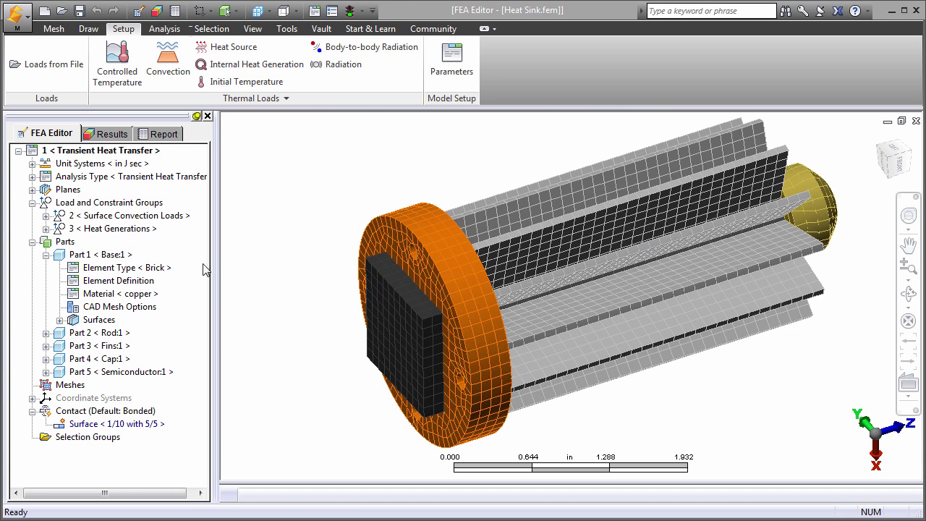
pyautogui.doubleClick(120, 281)
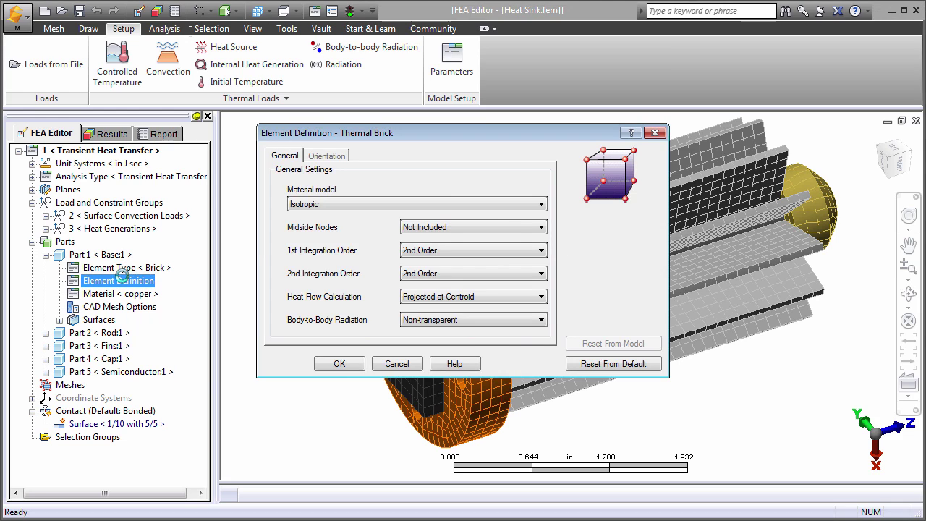
pyautogui.click(538, 203)
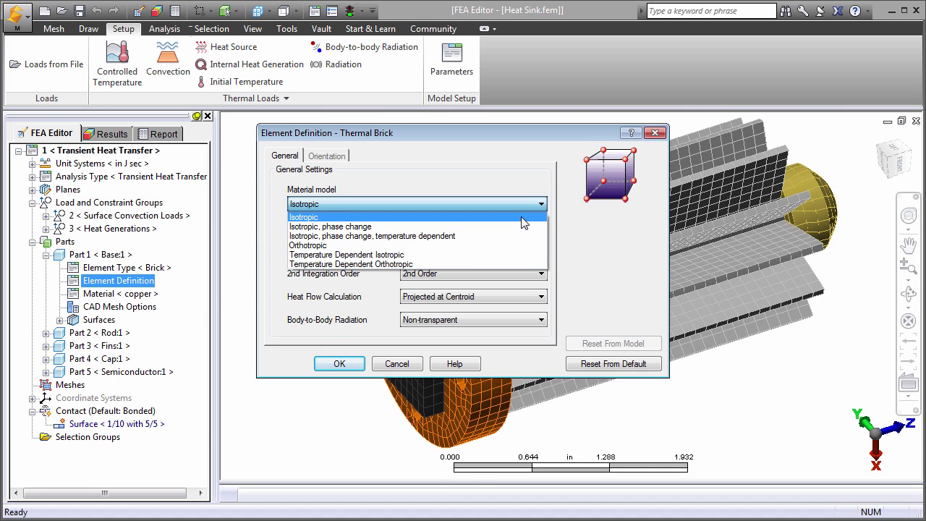
pyautogui.click(338, 363)
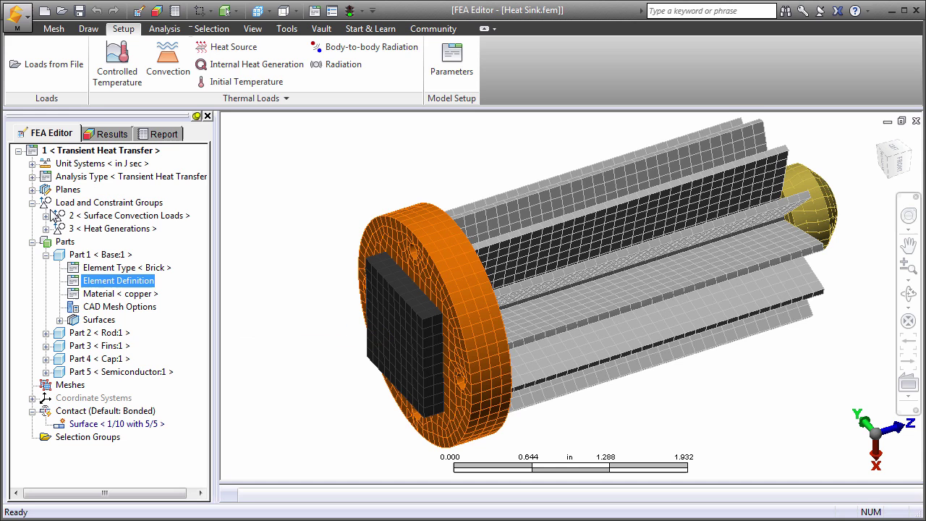
pyautogui.click(130, 214)
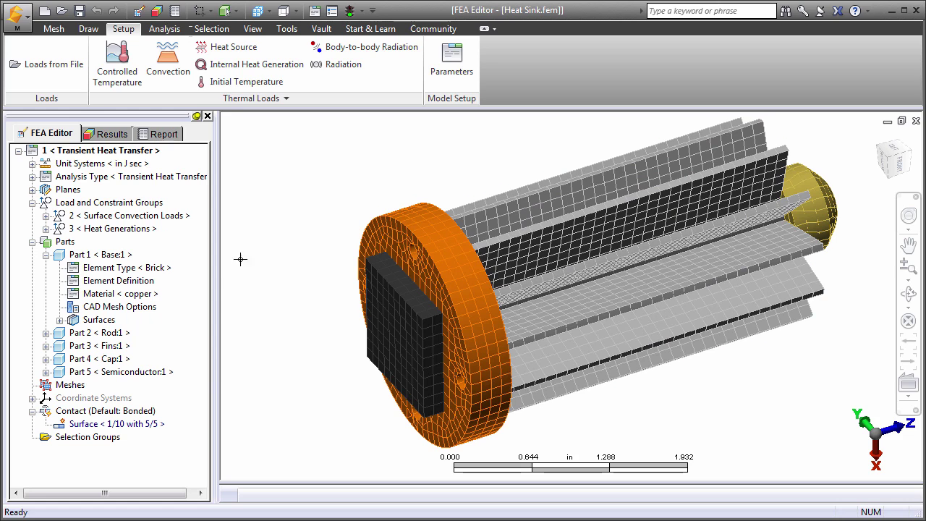
pyautogui.rightClick(108, 422)
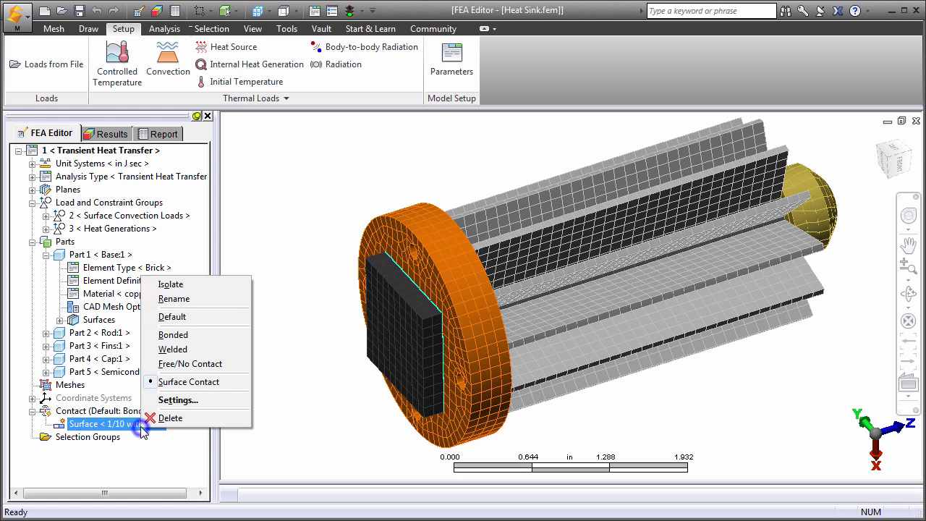
pyautogui.click(176, 399)
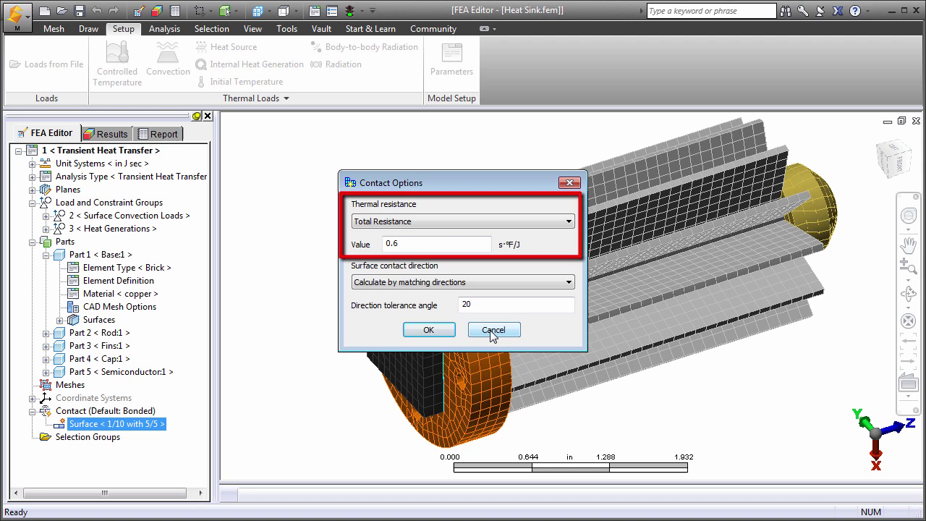
pyautogui.click(493, 330)
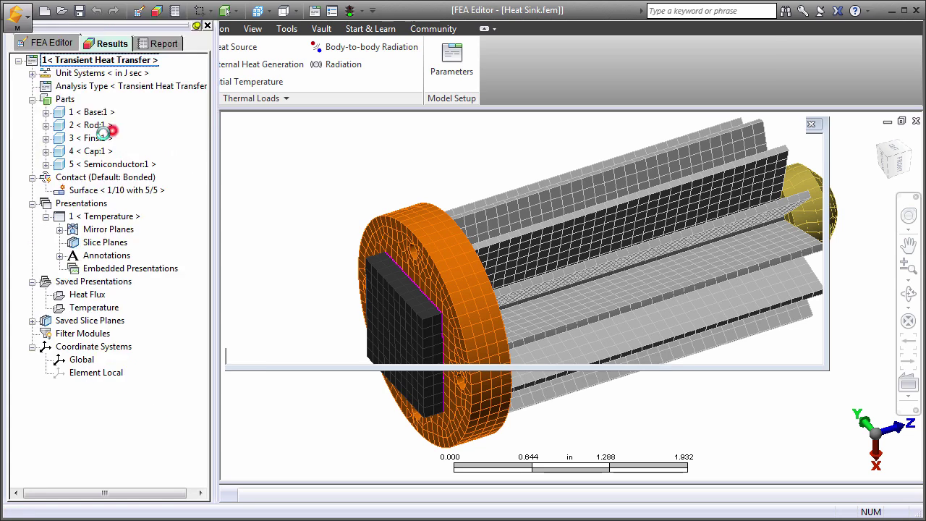
# - Show the transient temperature contours and graph the temperature history of node 7505
pyautogui.click(107, 43)
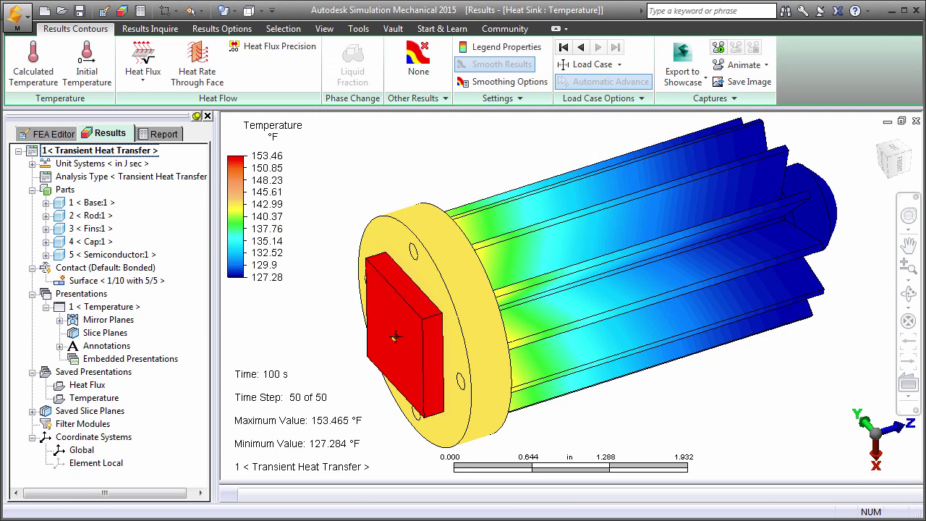
pyautogui.rightClick(396, 336)
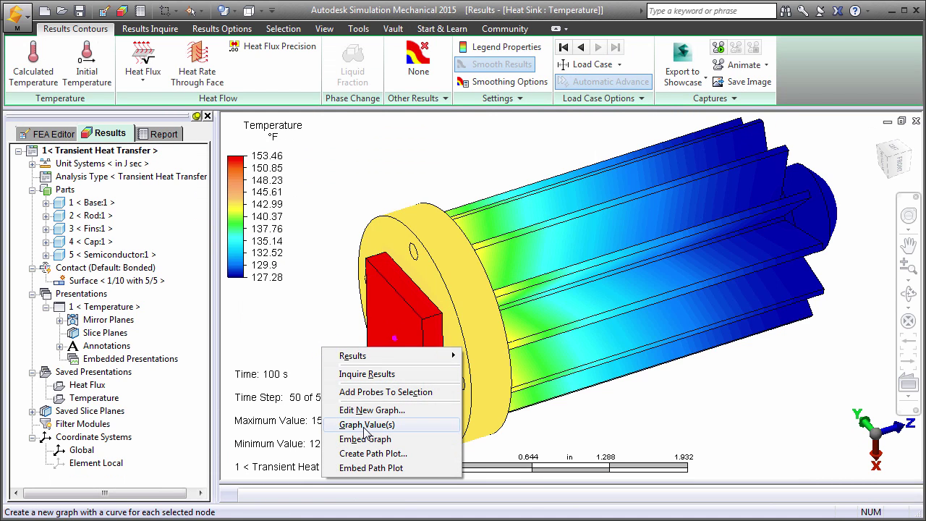
pyautogui.click(367, 425)
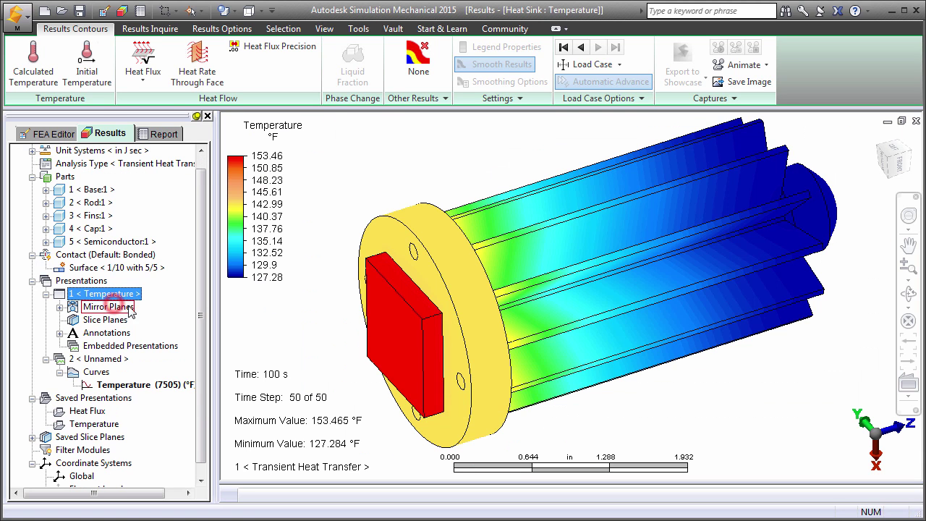
# - Display heat flux magnitude contours (0.23–24.8 W/in²), then heat flow rate through faces at 100 s
pyautogui.click(141, 61)
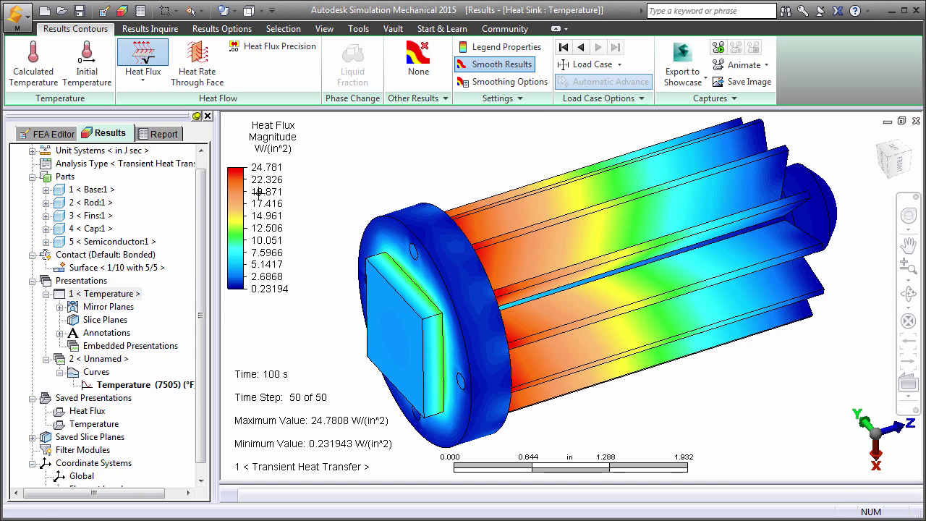
pyautogui.click(196, 64)
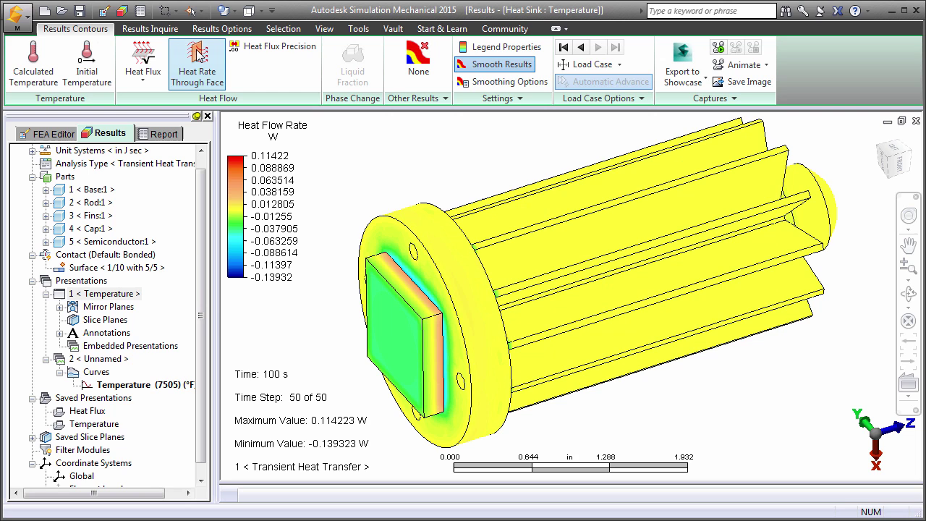